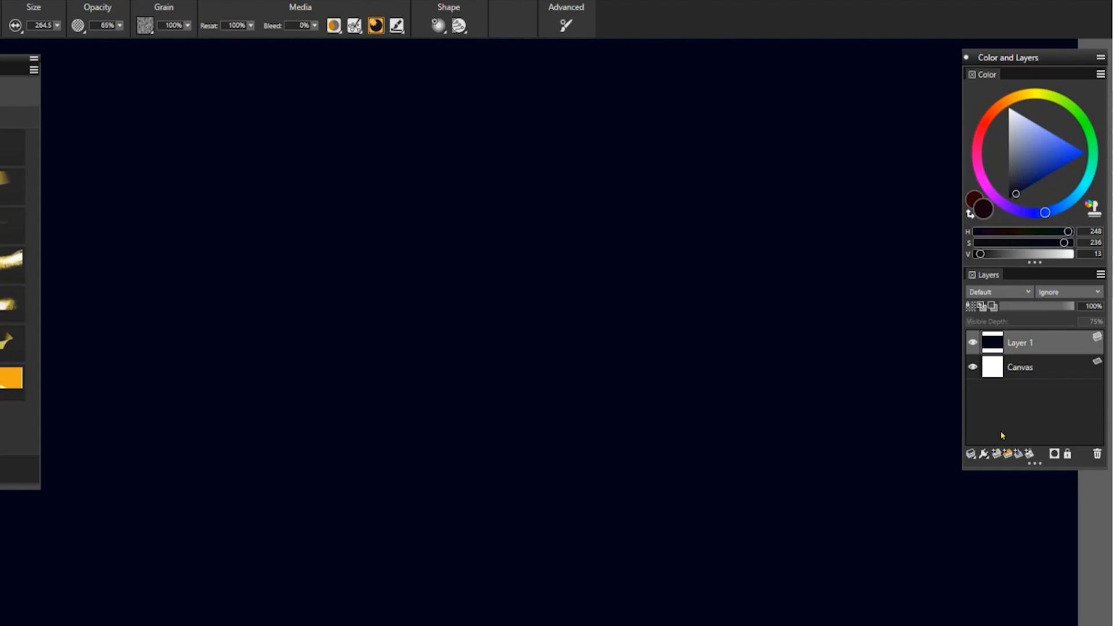
# Add a new empty layer above Layer 1 and set its composite method to Screen
pyautogui.click(970, 453)
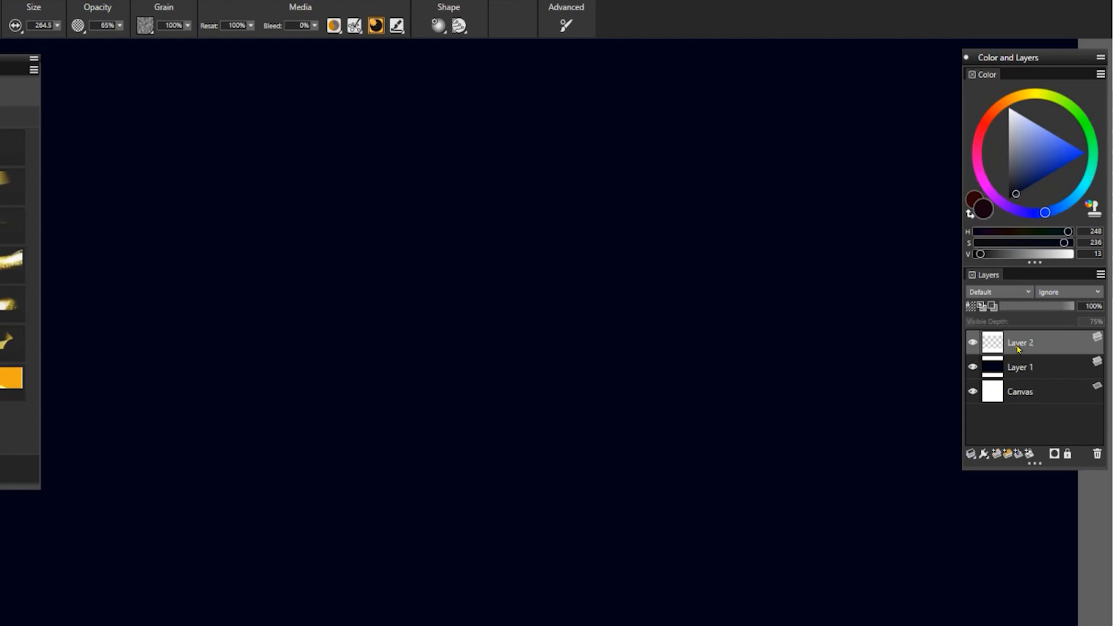
pyautogui.click(994, 292)
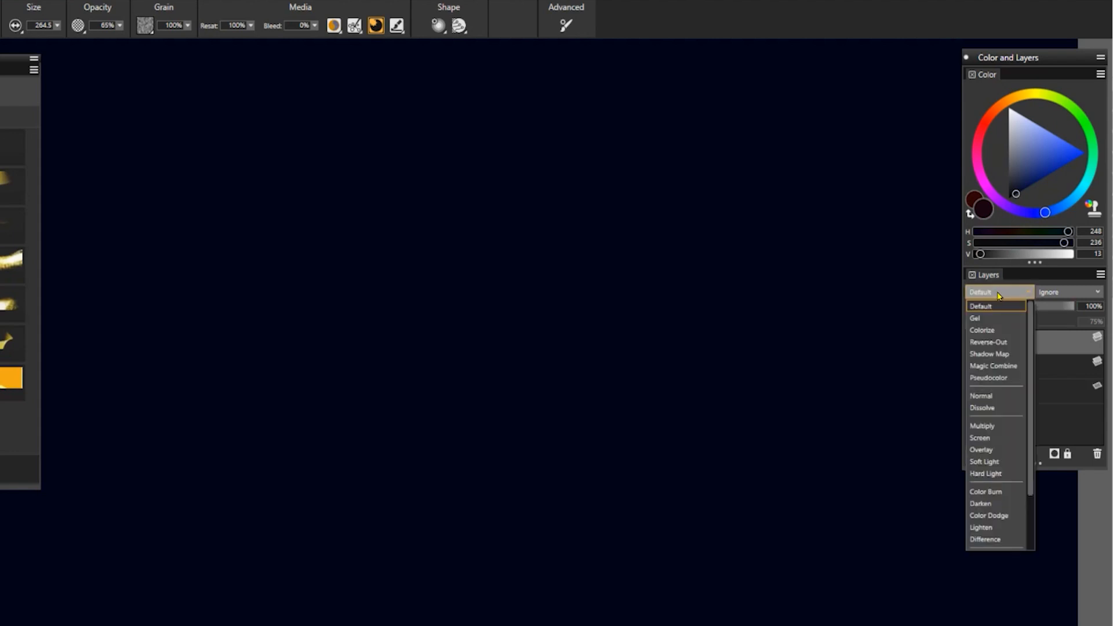
pyautogui.moveTo(995, 438)
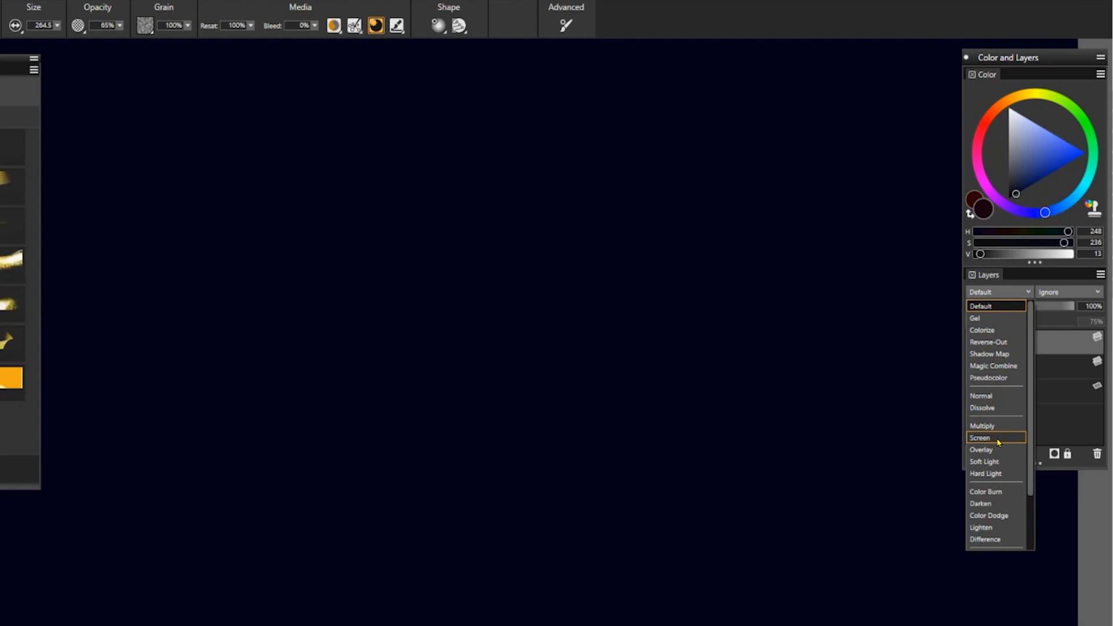
pyautogui.click(981, 437)
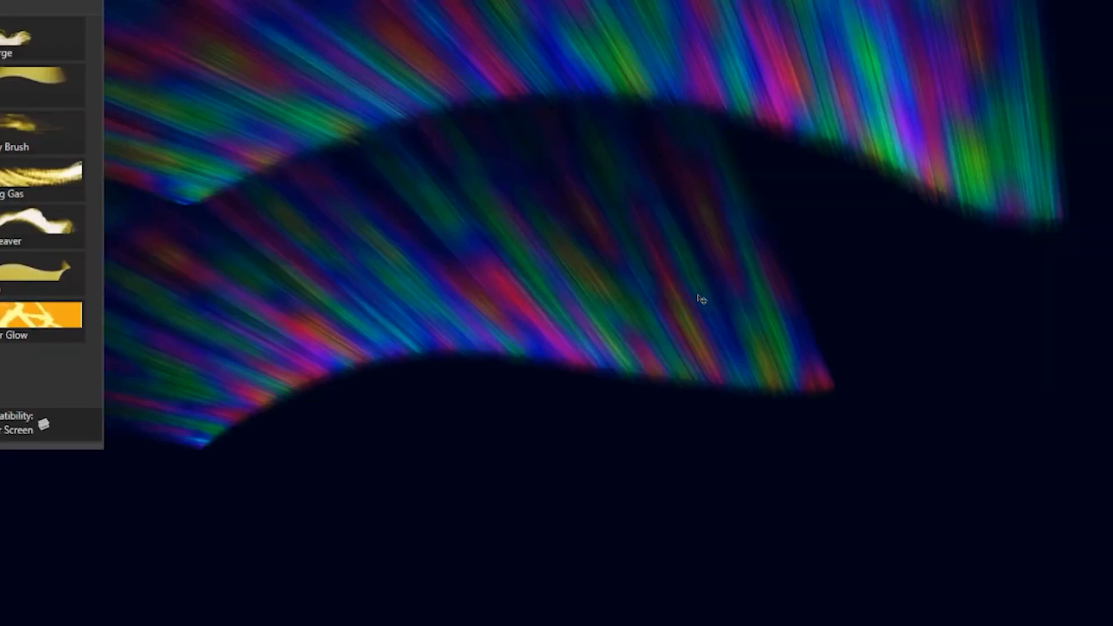
pyautogui.moveTo(287, 511)
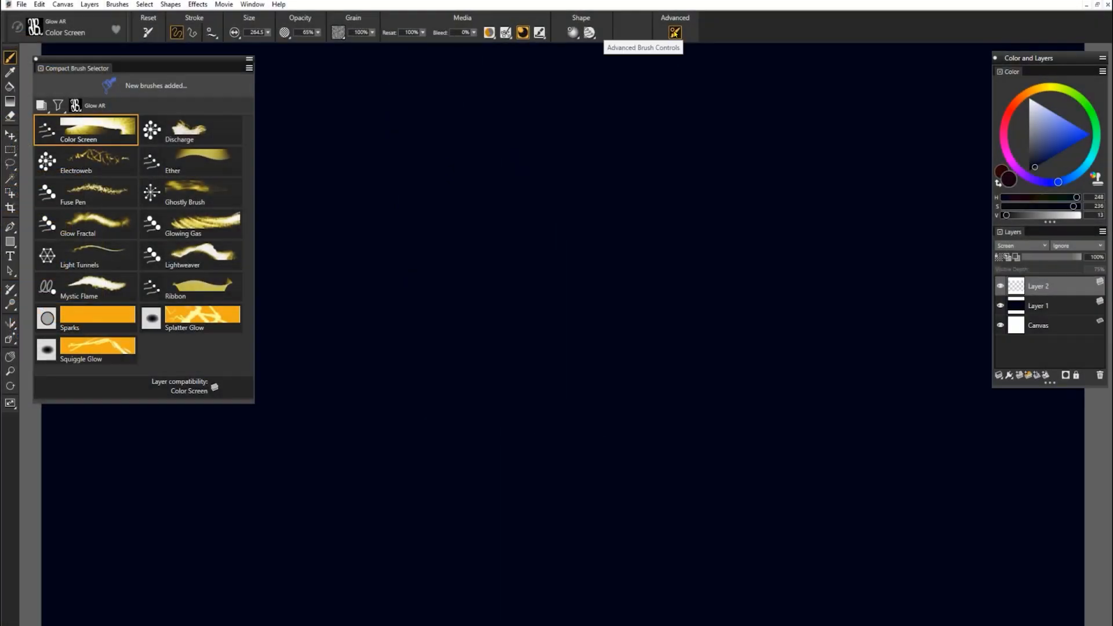
pyautogui.moveTo(872, 220)
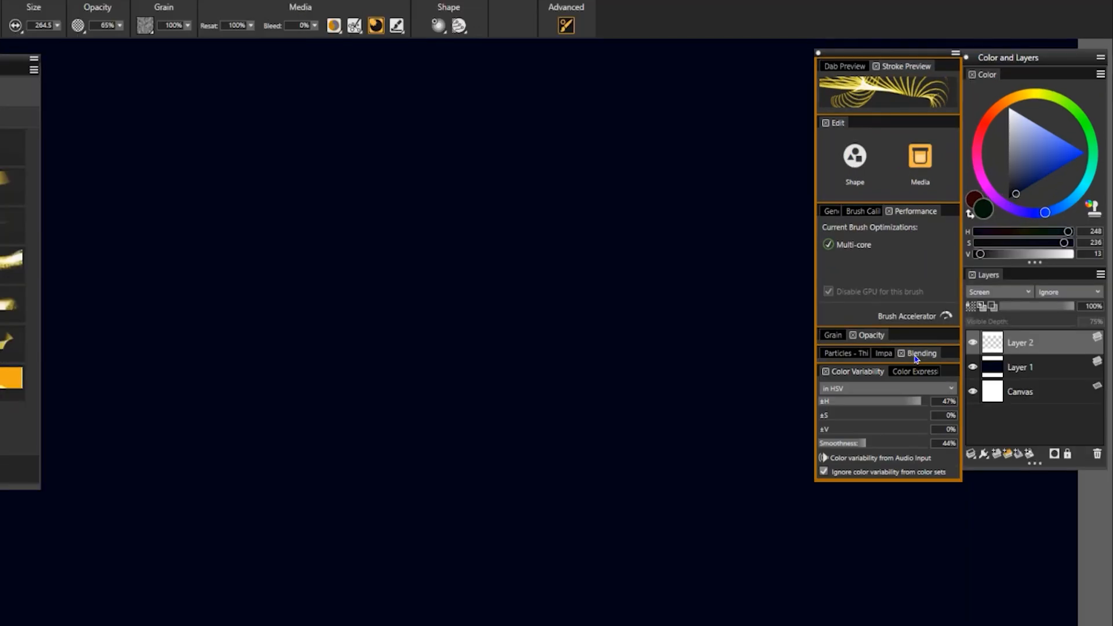
# Collapse the Particles section in the Color Screen brush controls
pyautogui.click(915, 211)
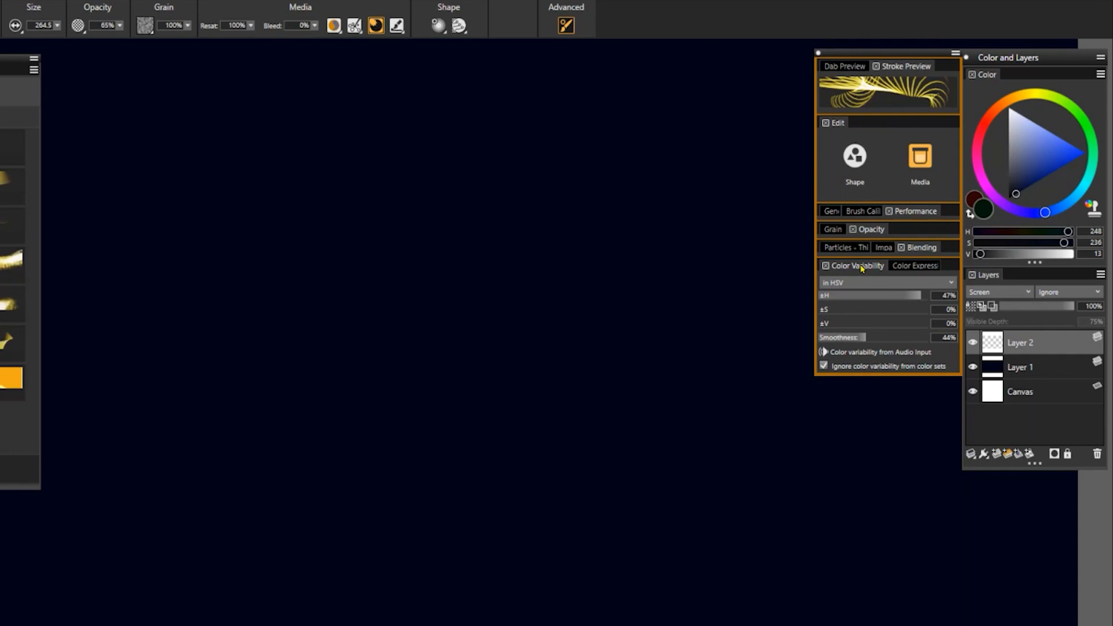
pyautogui.moveTo(834, 296)
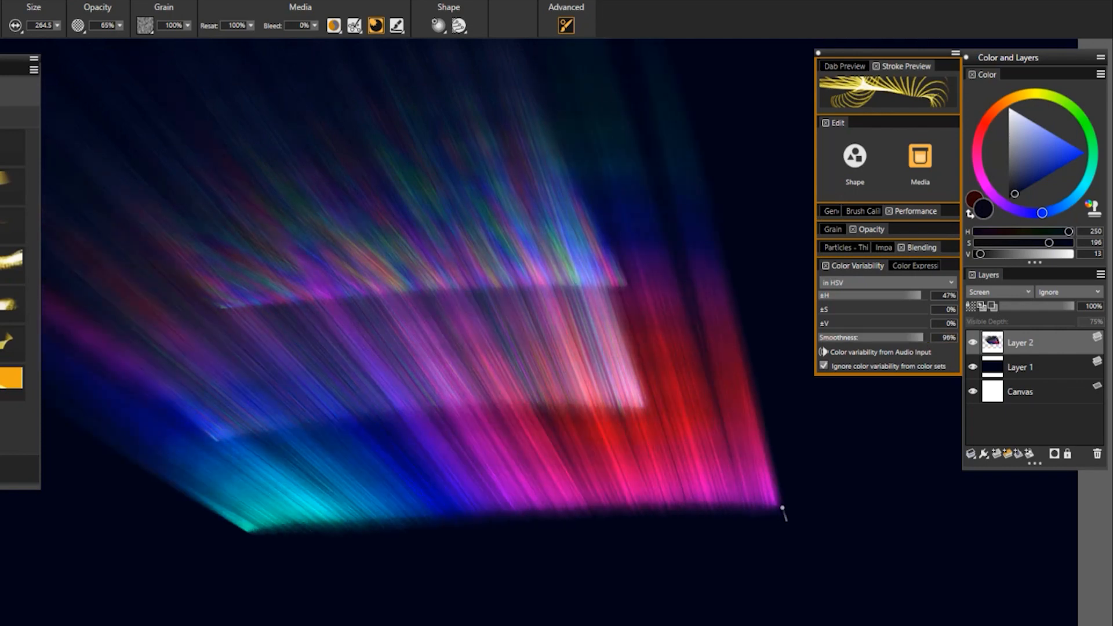
pyautogui.moveTo(568, 531)
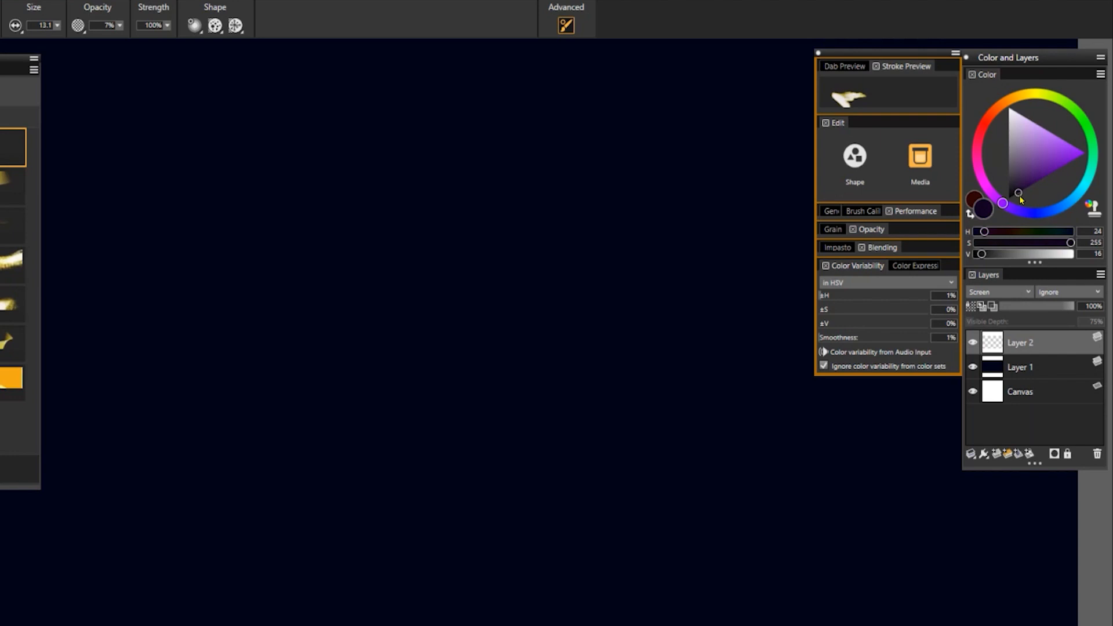
pyautogui.moveTo(1022, 196)
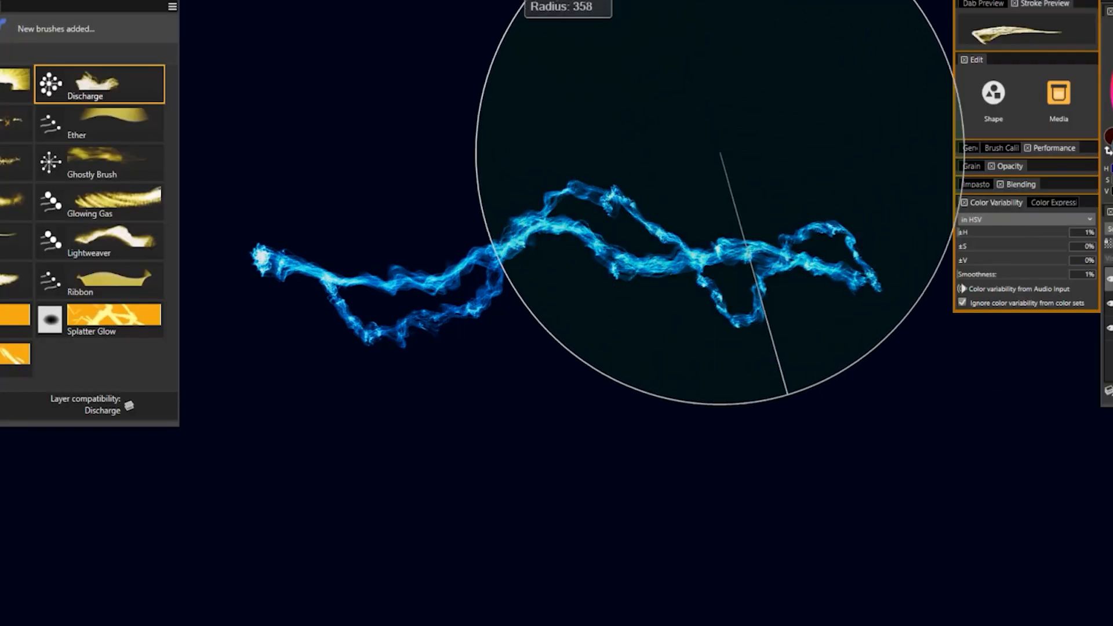
# Switch from the blue Discharge brush to the Electroweb brush in the Glow AR library
pyautogui.click(764, 111)
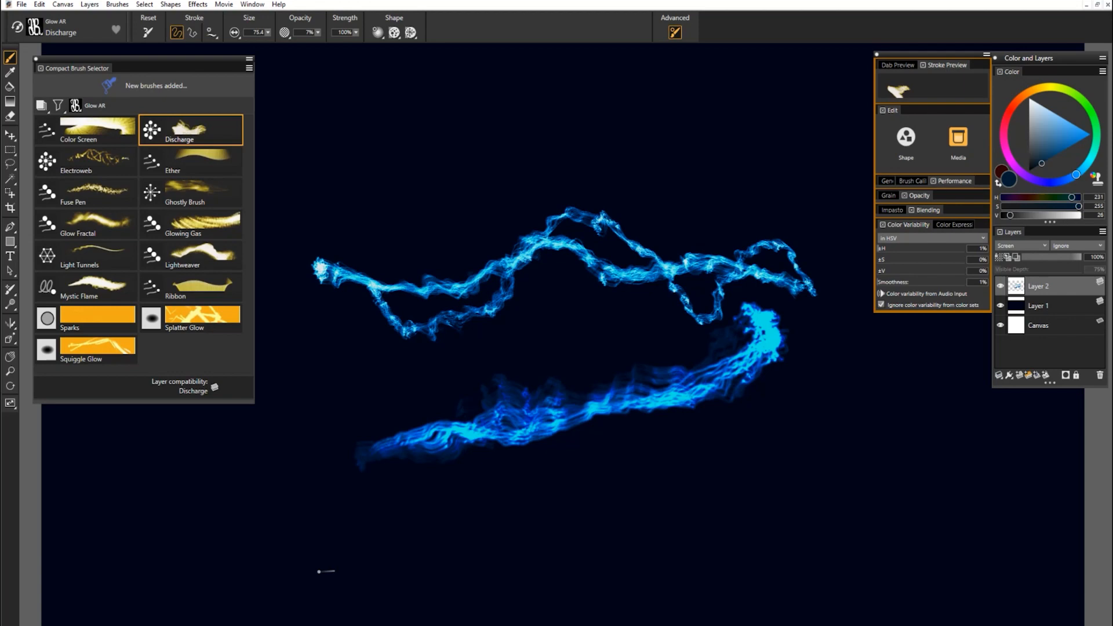
pyautogui.click(84, 164)
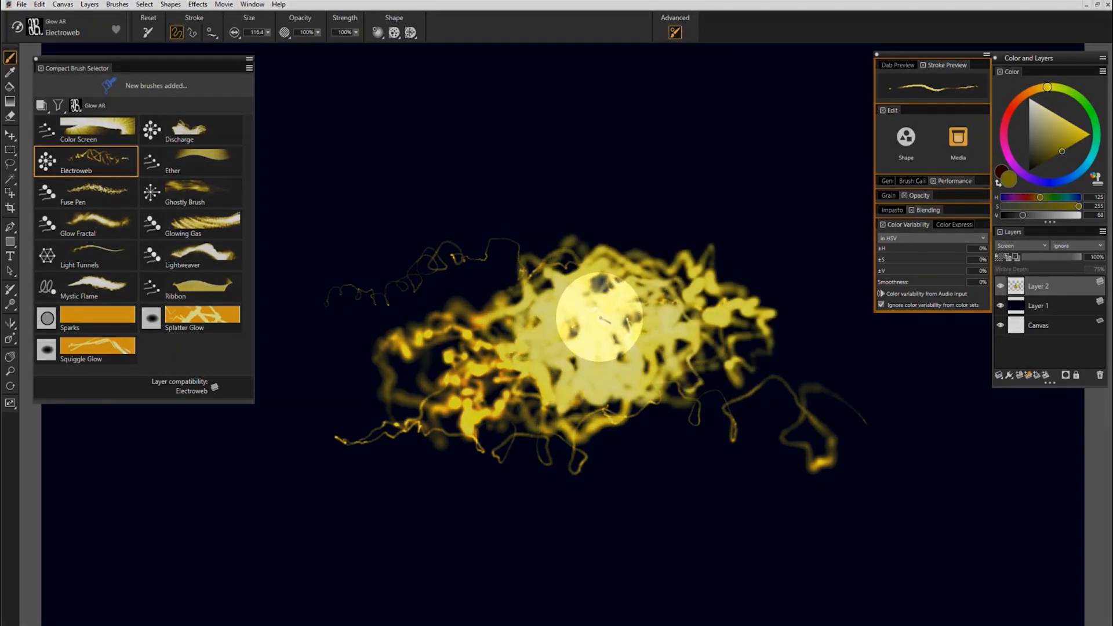
# Switch to the Ether brush after the gold Electroweb tangle
pyautogui.click(191, 161)
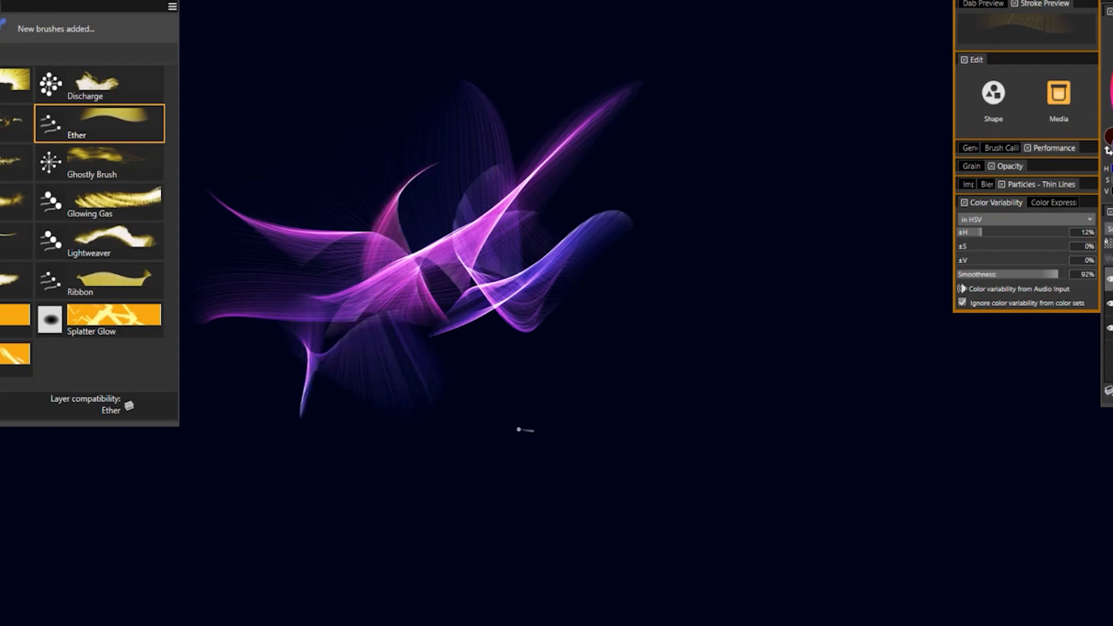
pyautogui.moveTo(498, 378)
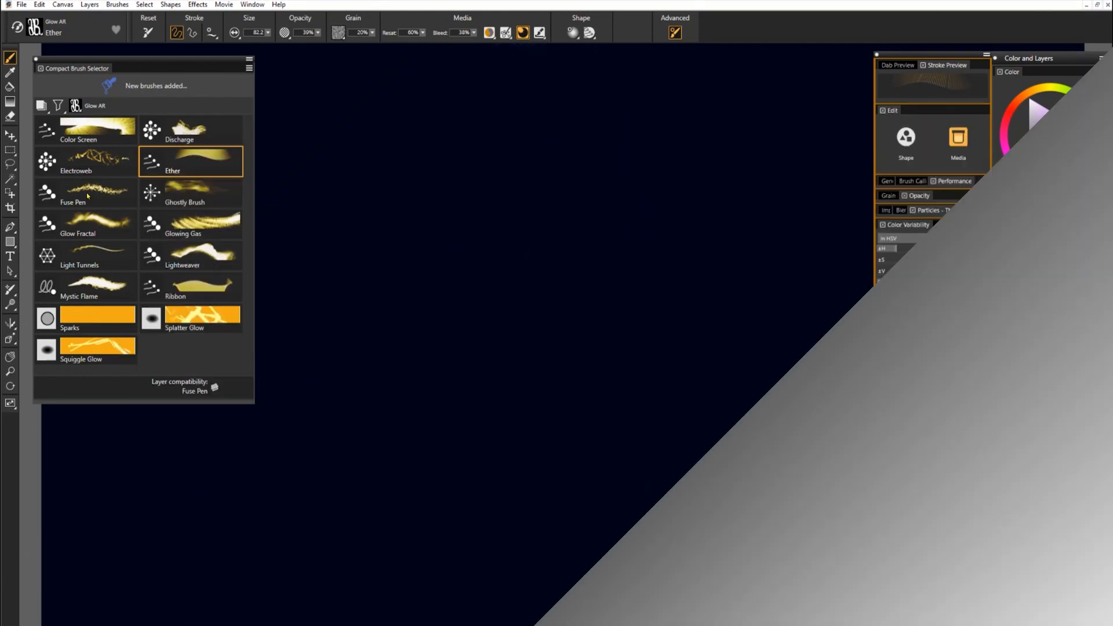
# Paint red Fuse Pen trails, then switch to the Ghostly Brush for white wisps
pyautogui.click(85, 191)
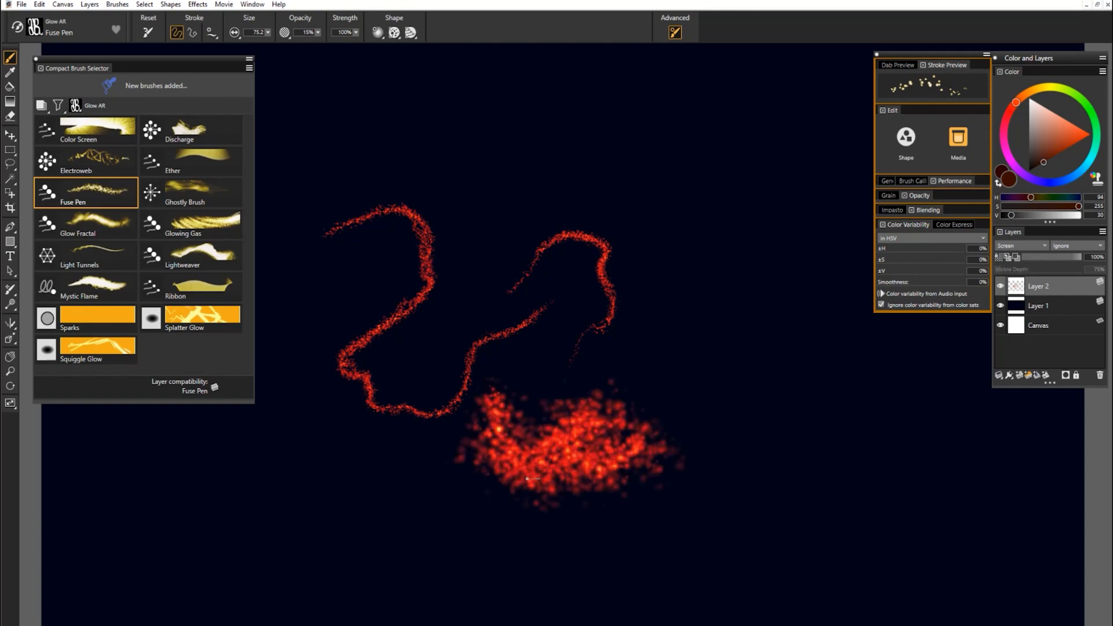
pyautogui.click(190, 191)
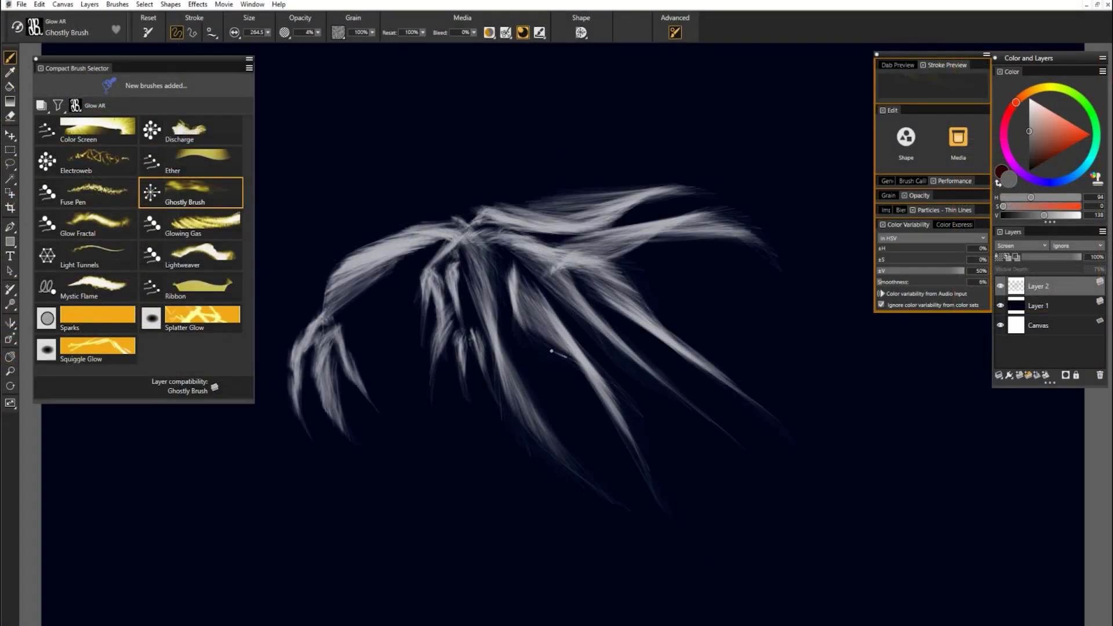
# Switch to the Glow Fractal brush for the green mottled patch
pyautogui.click(78, 226)
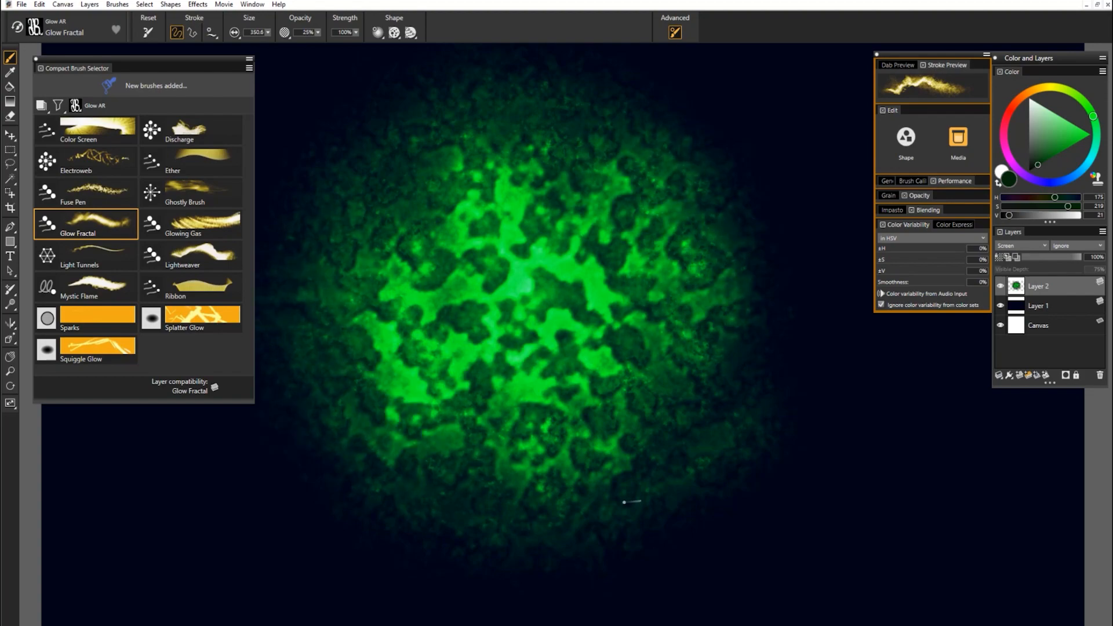
# Show the Glow Fractal brush's dab stencil and flow map shape settings
pyautogui.click(471, 32)
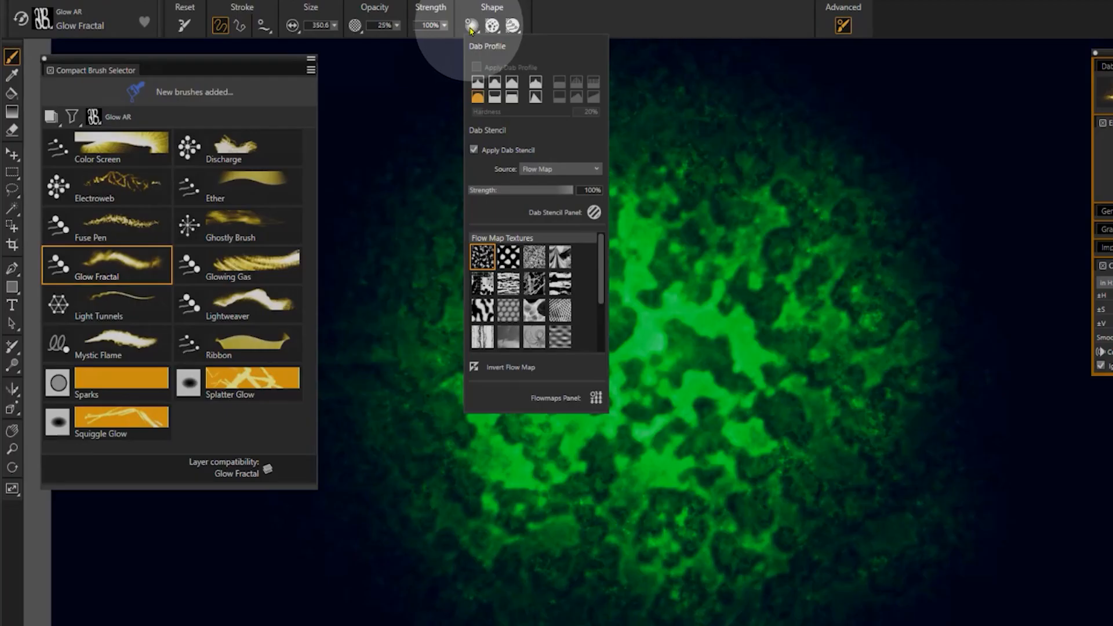
pyautogui.moveTo(483, 258)
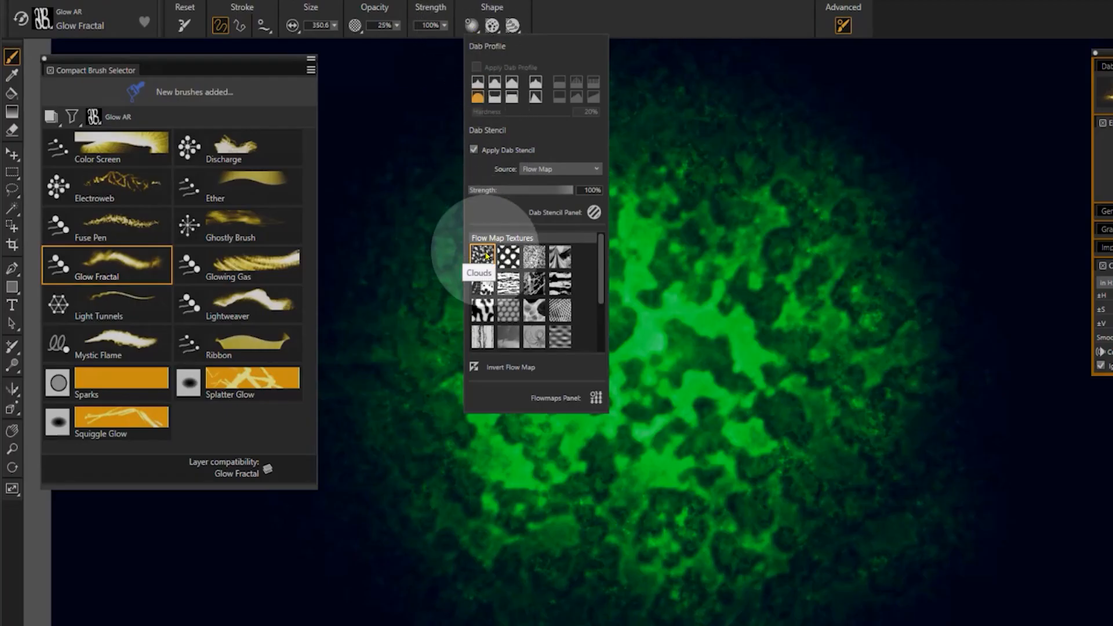
pyautogui.moveTo(508, 286)
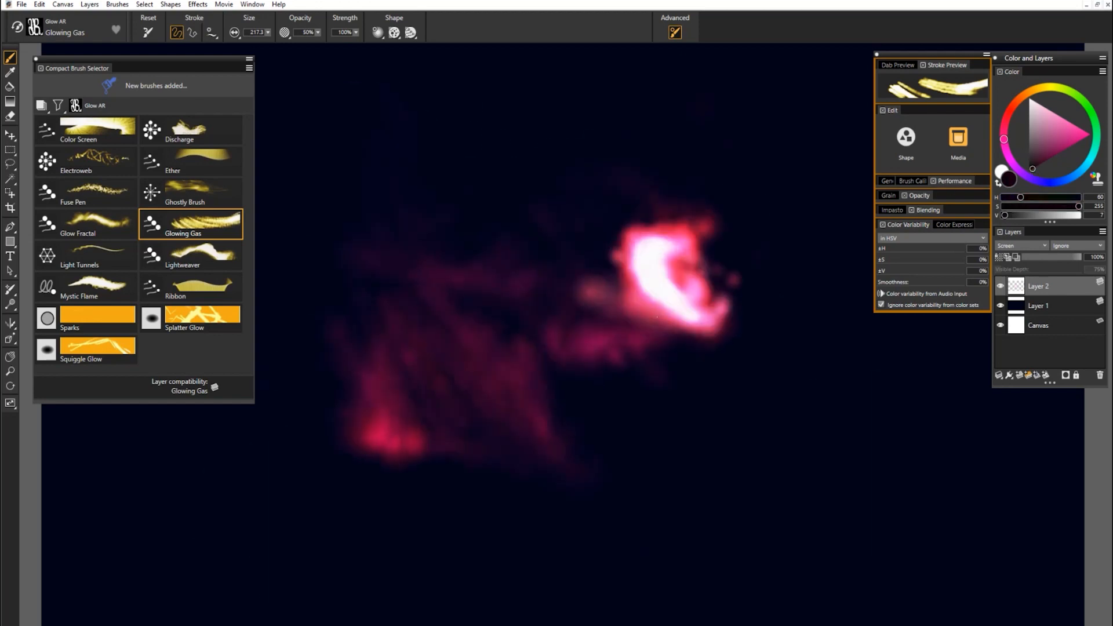
# Switch to the Light Tunnels brush for blue winding ribbons
pyautogui.click(84, 255)
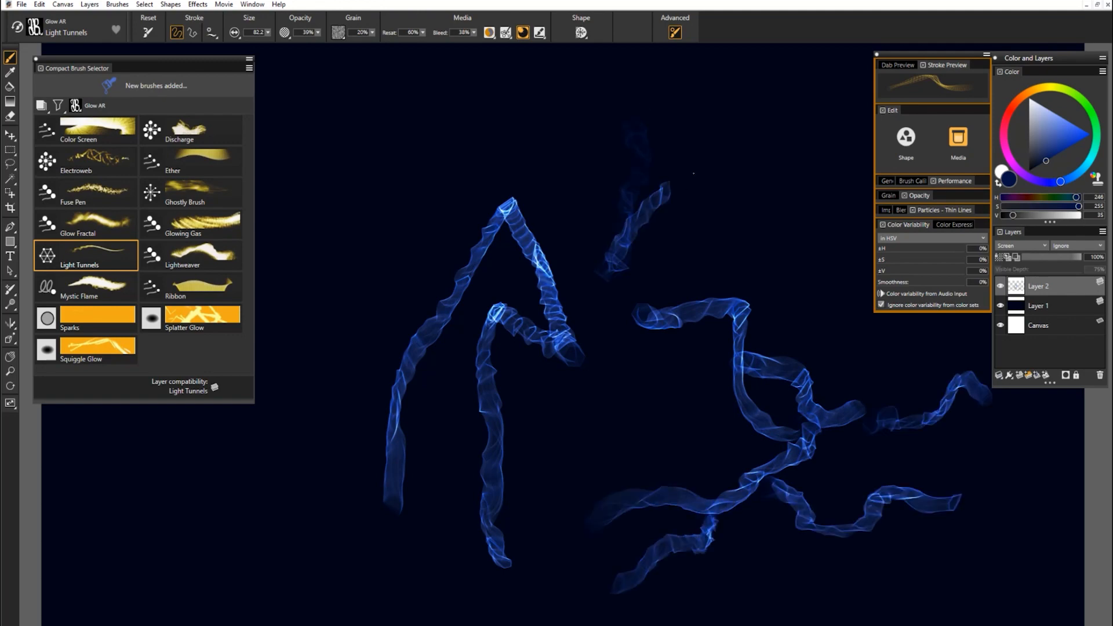
# Switch to the Lightweaver brush for the yellow woven shape
pyautogui.click(190, 254)
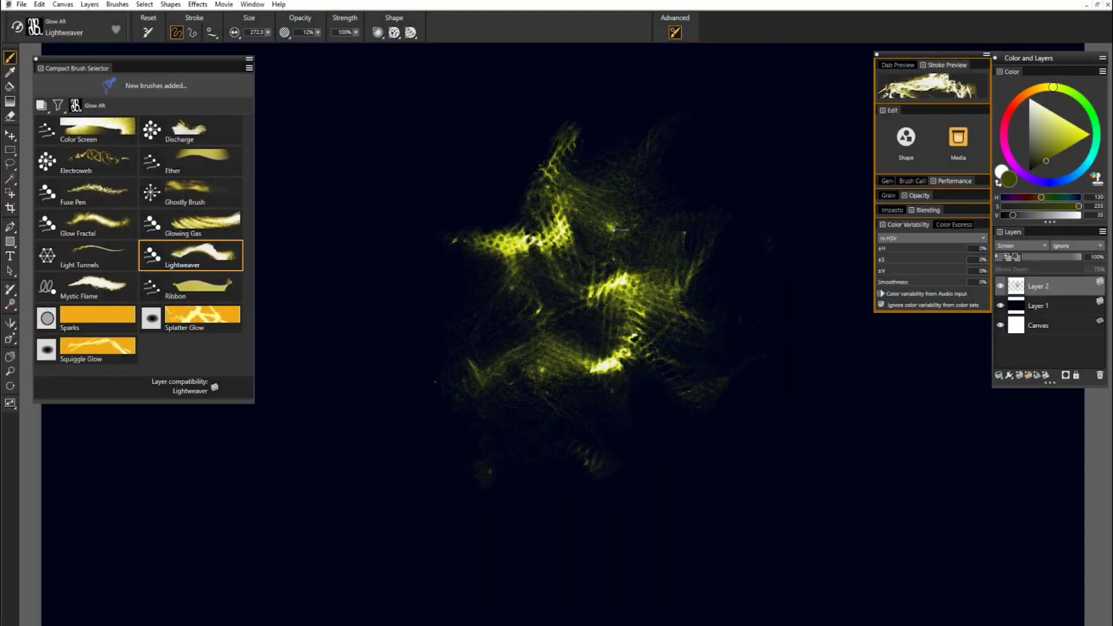
# Show the Lightweaver brush's dab stencil and Fine Dots flow map settings
pyautogui.click(468, 27)
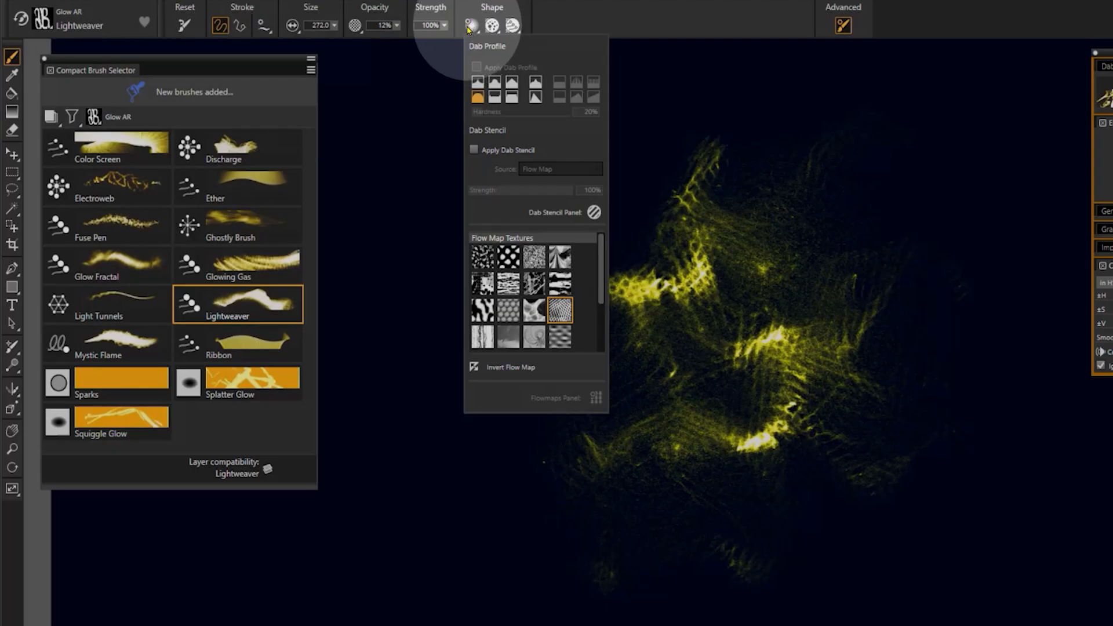
pyautogui.moveTo(482, 258)
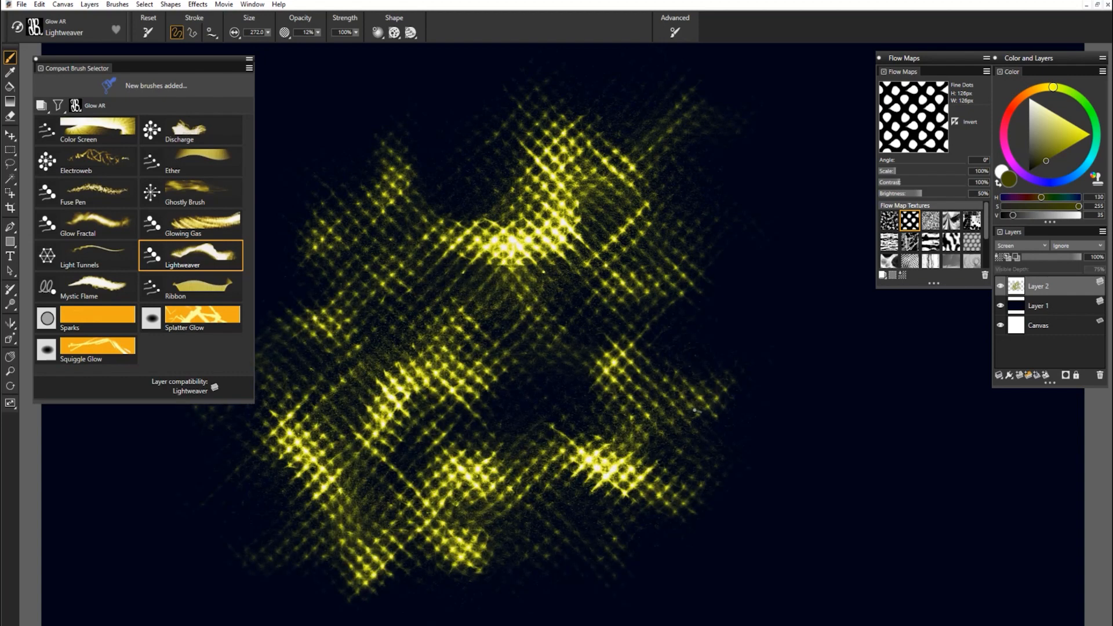
# Switch to the Ribbon brush and paint a tall blue-to-purple zigzag ribbon stroke
pyautogui.click(84, 286)
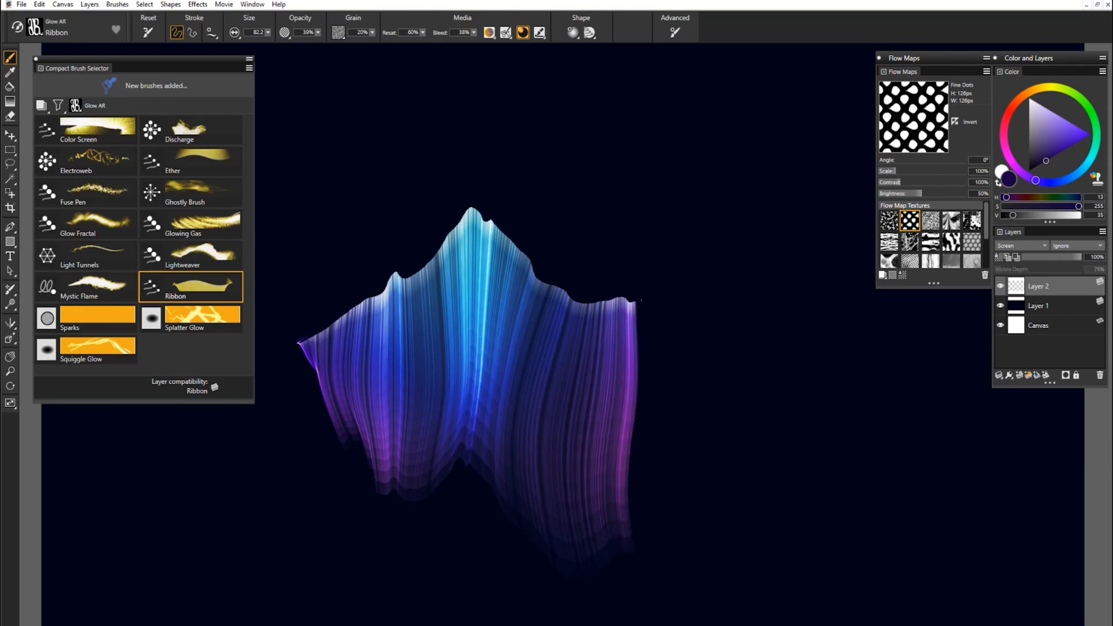
# Stamp a yellow Sparks burst mid-canvas, then glowing blue Splatter Glow bursts beside it
pyautogui.click(85, 318)
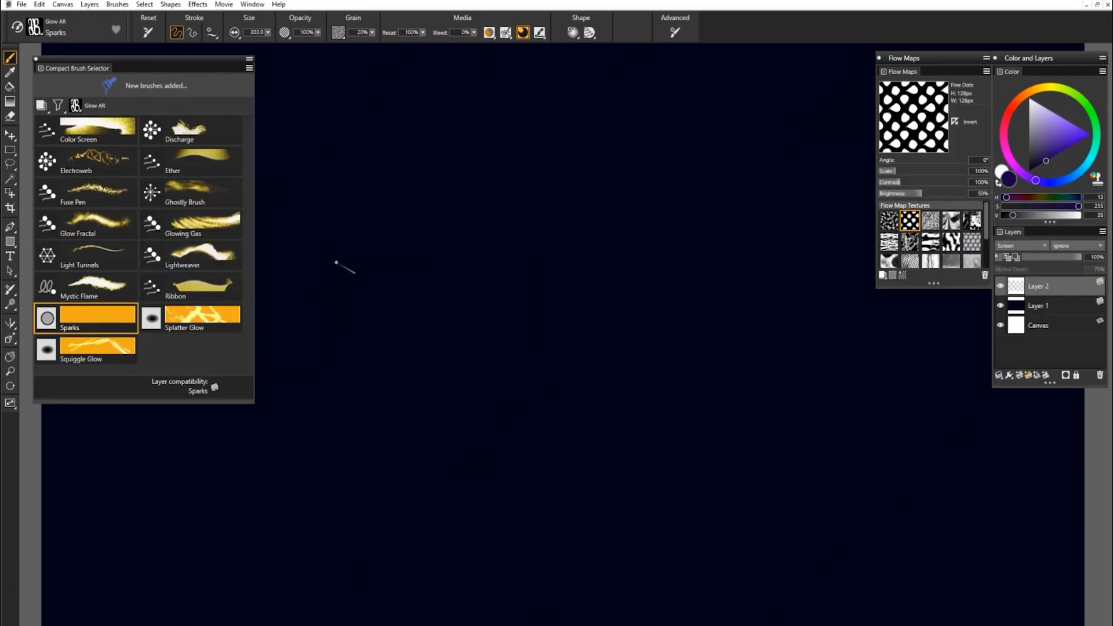
pyautogui.click(1046, 86)
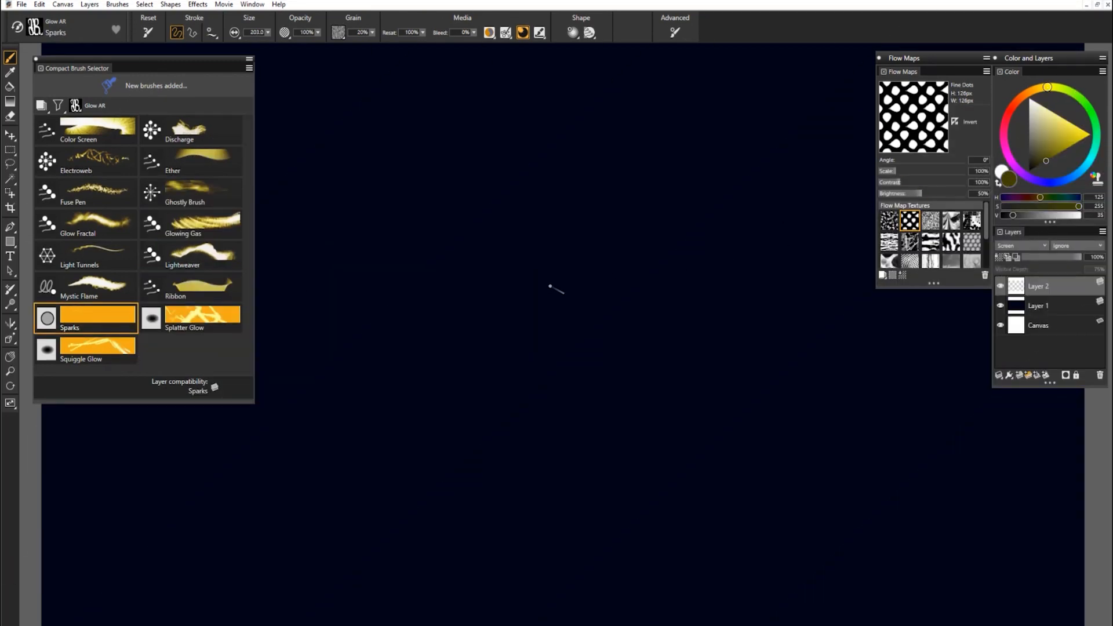
pyautogui.click(550, 274)
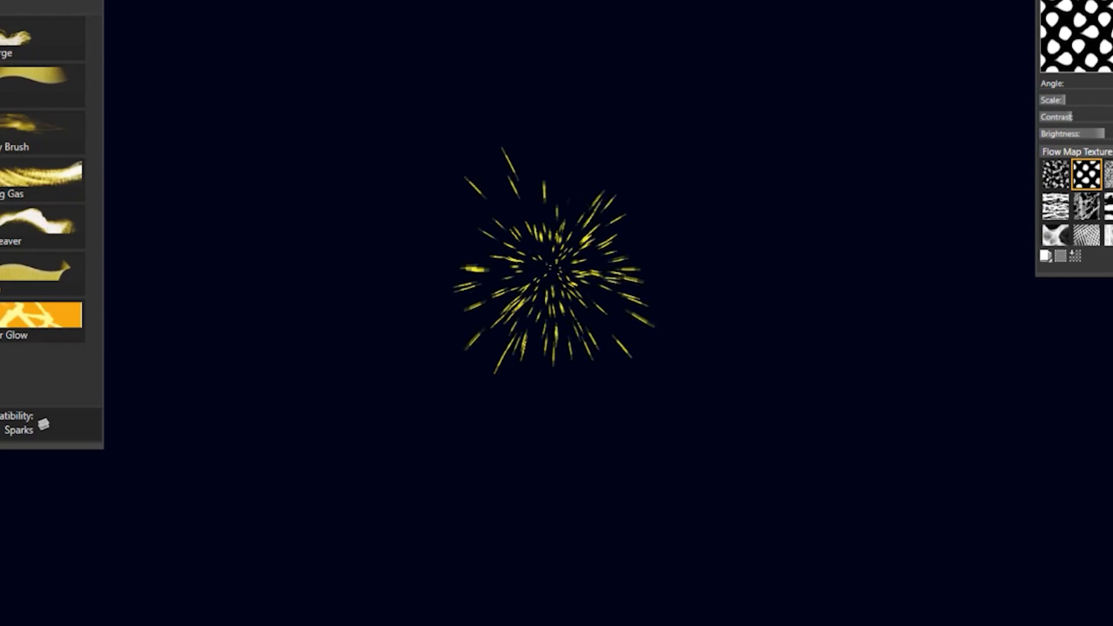
pyautogui.moveTo(687, 226)
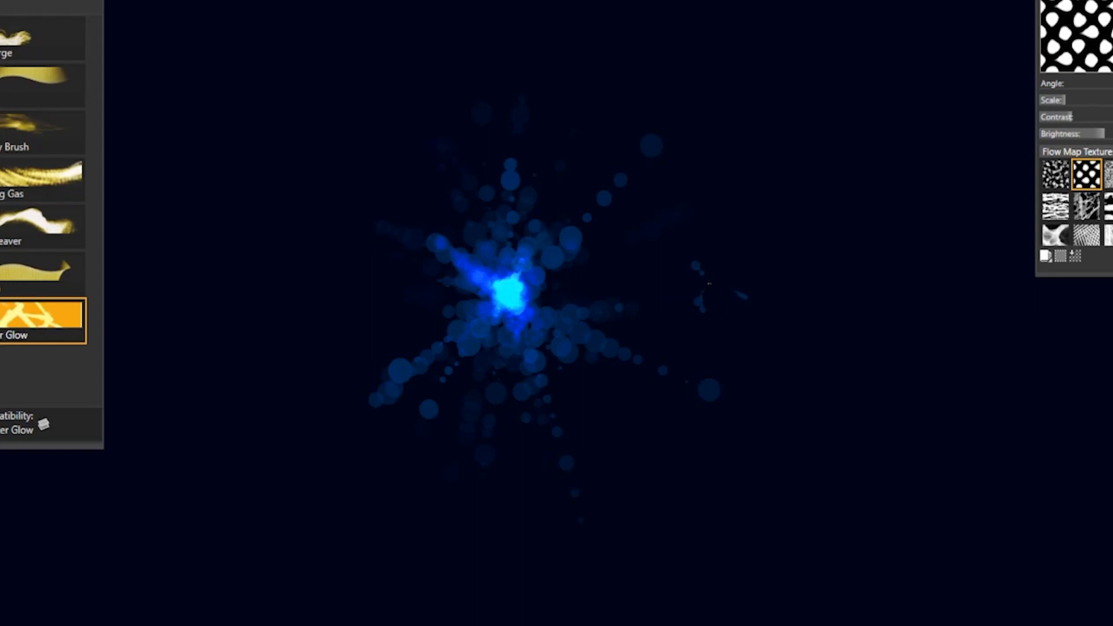
pyautogui.click(710, 284)
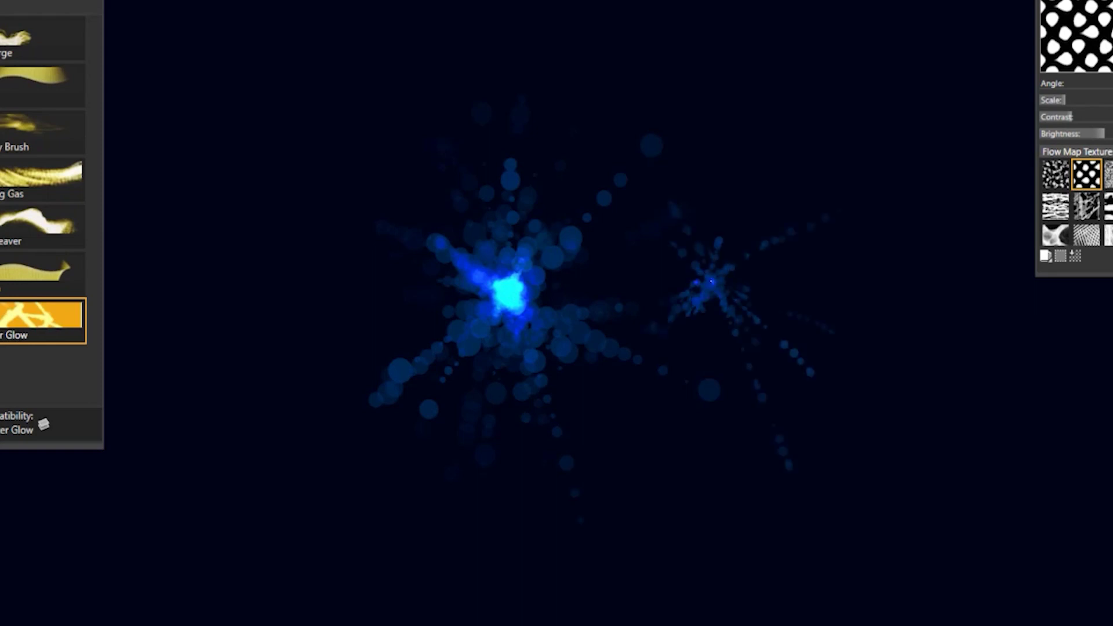